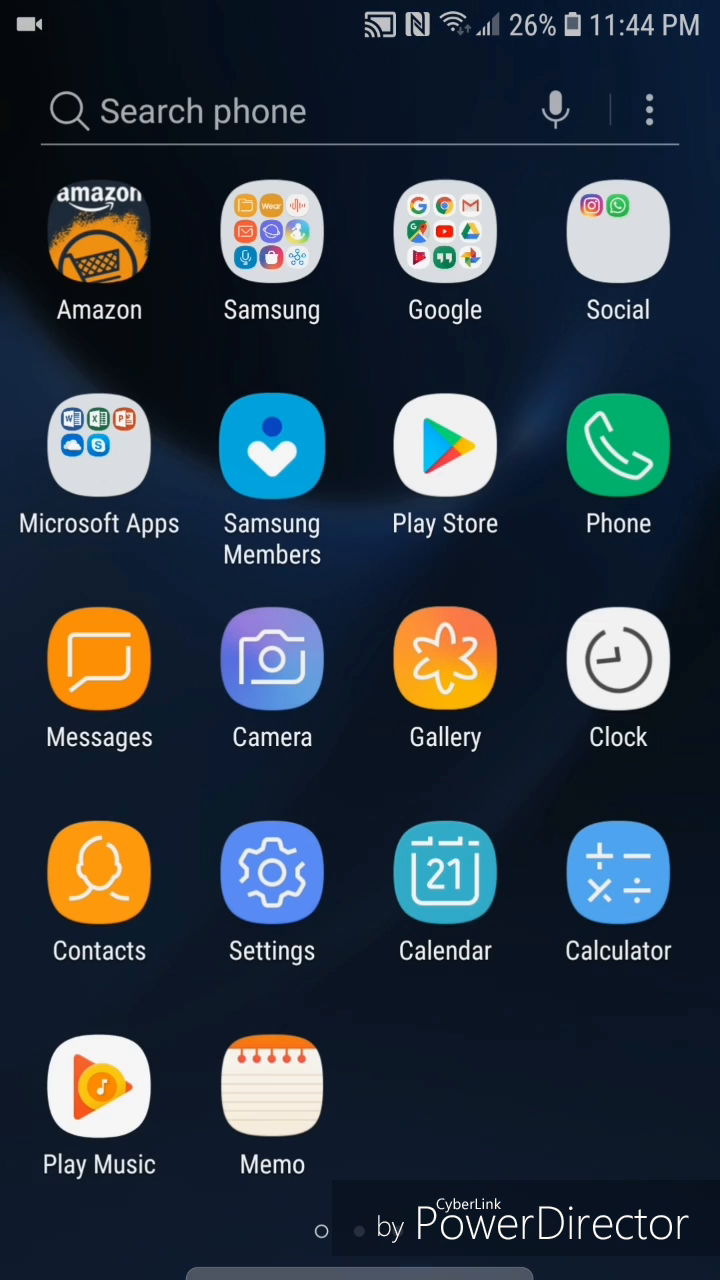
Step: Launch the Settings app from the app drawer to reach the main category list
click(272, 878)
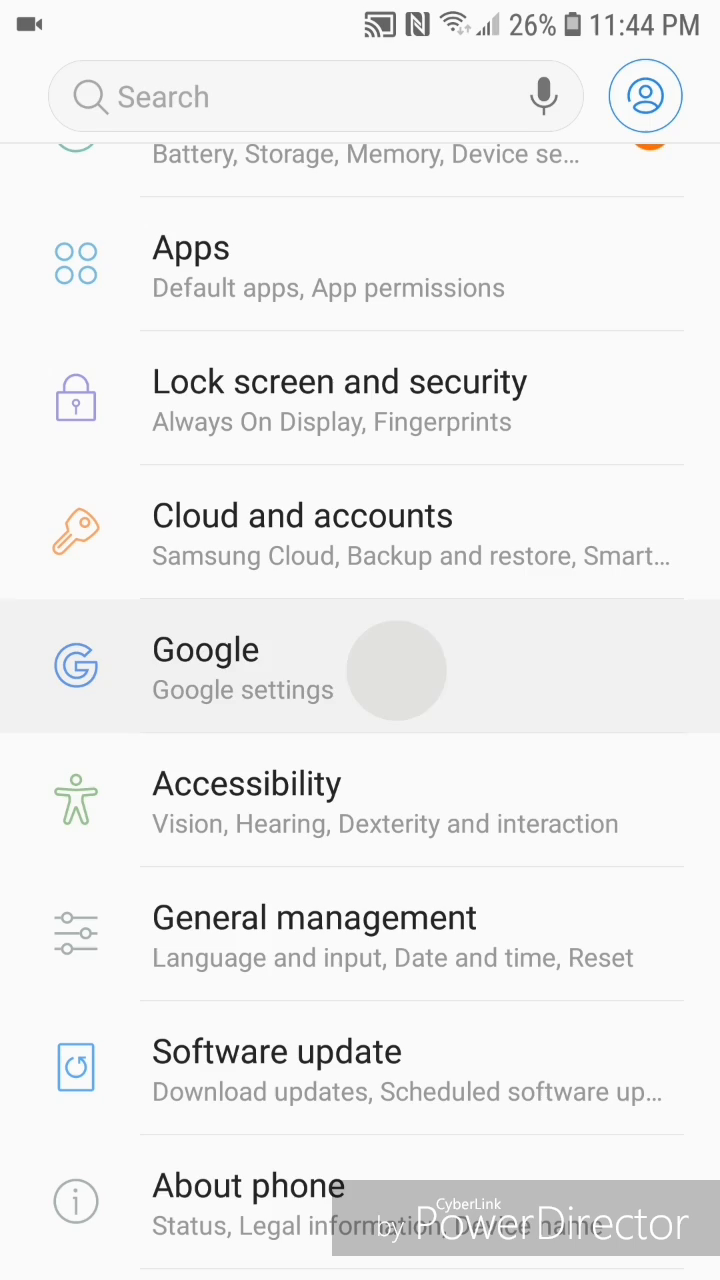
Step: Go into the Google section and its Google Account (Info, security & personalisation) overview
click(204, 664)
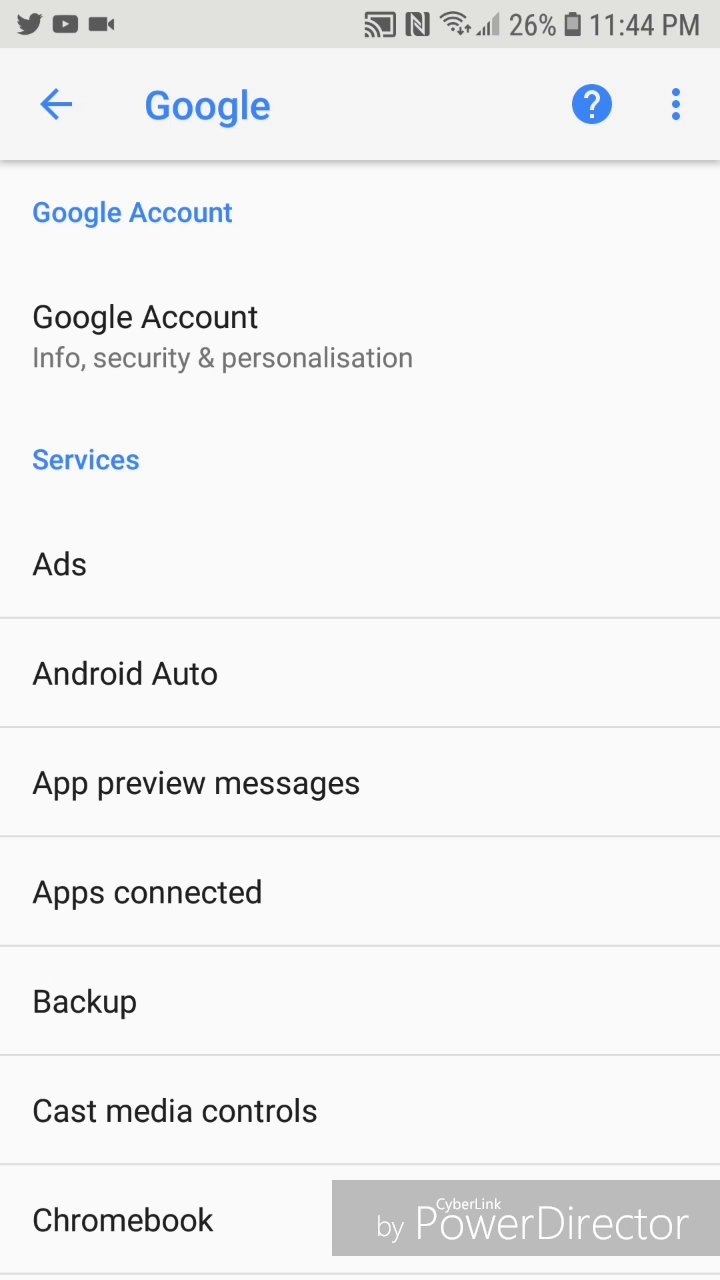
click(144, 316)
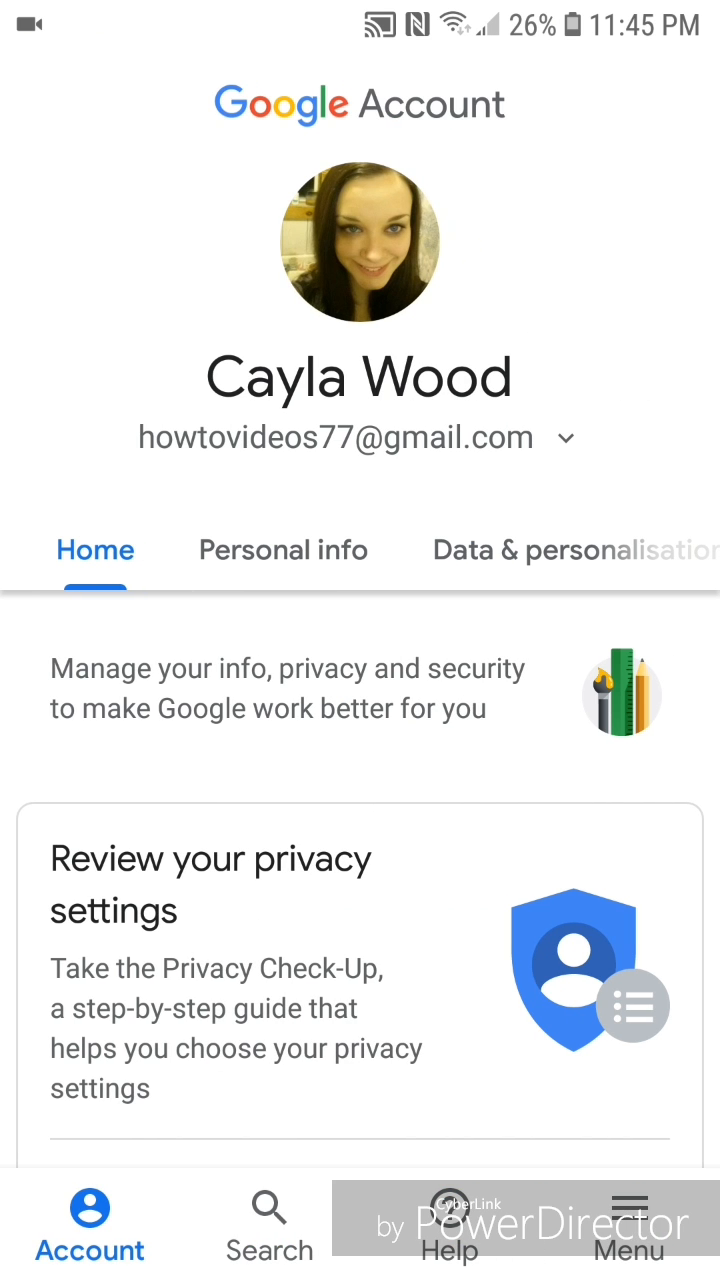
Step: Reach Web & App Activity under Activity controls on the Data & personalisation tab
click(570, 550)
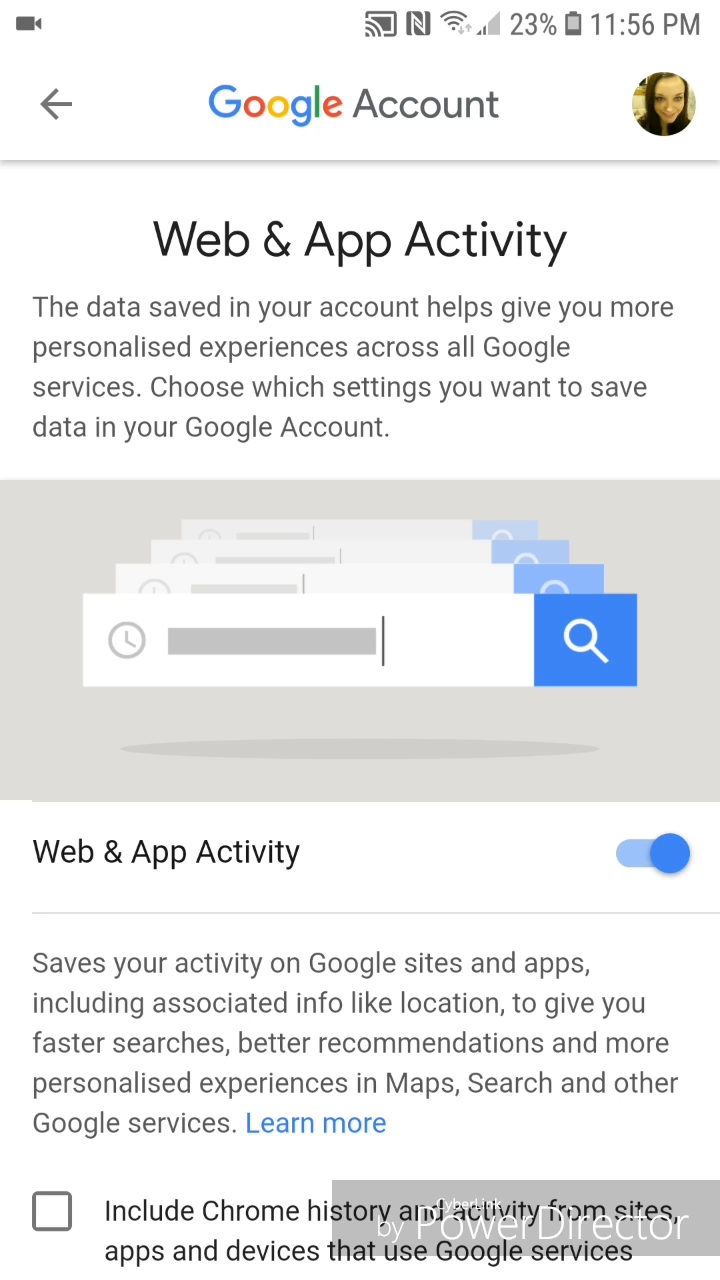
Step: Switch off the Web & App Activity toggle, raising the 'Pause Web & App Activity?' dialog
click(652, 852)
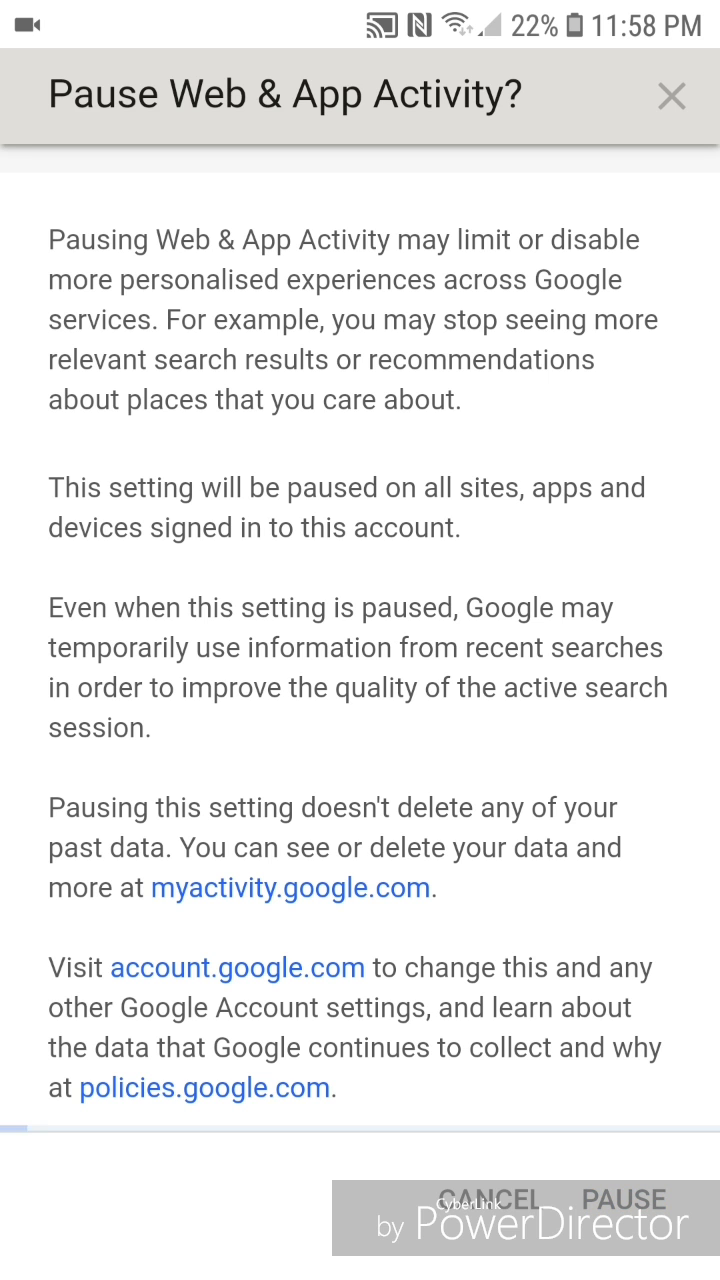
Step: Confirm PAUSE for Web & App Activity and back out to the main Settings list
click(624, 1200)
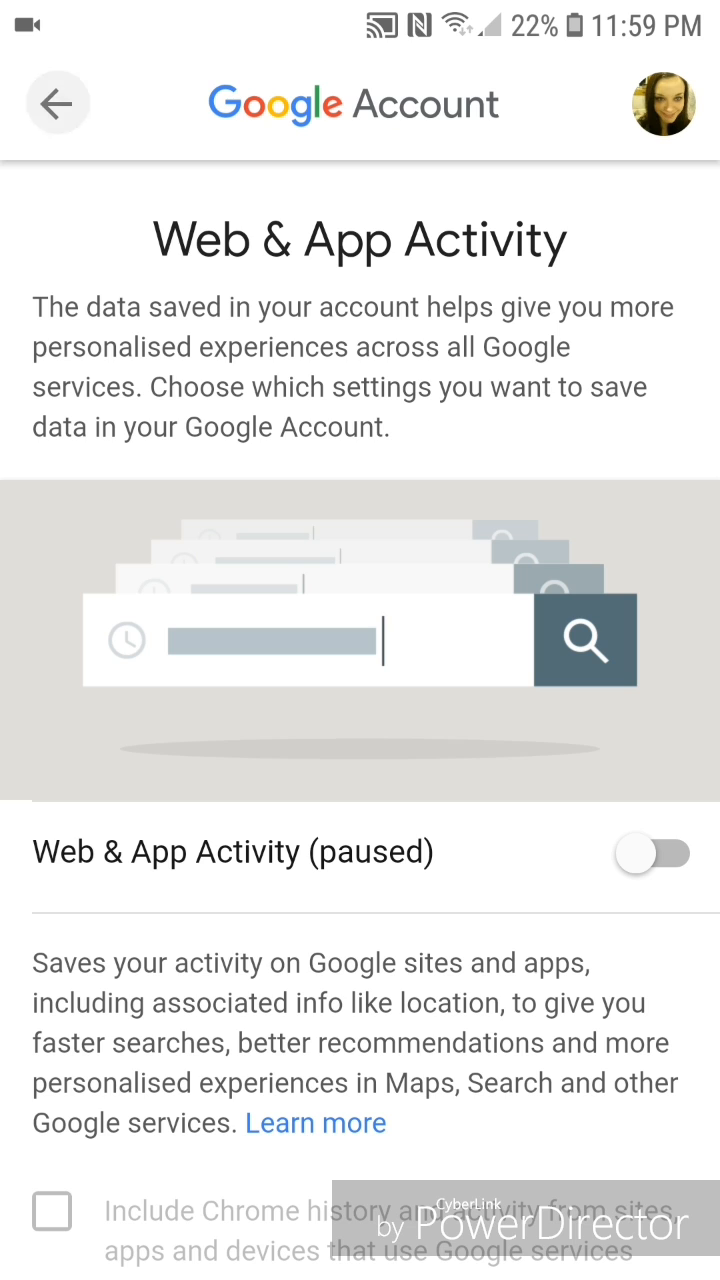
click(56, 104)
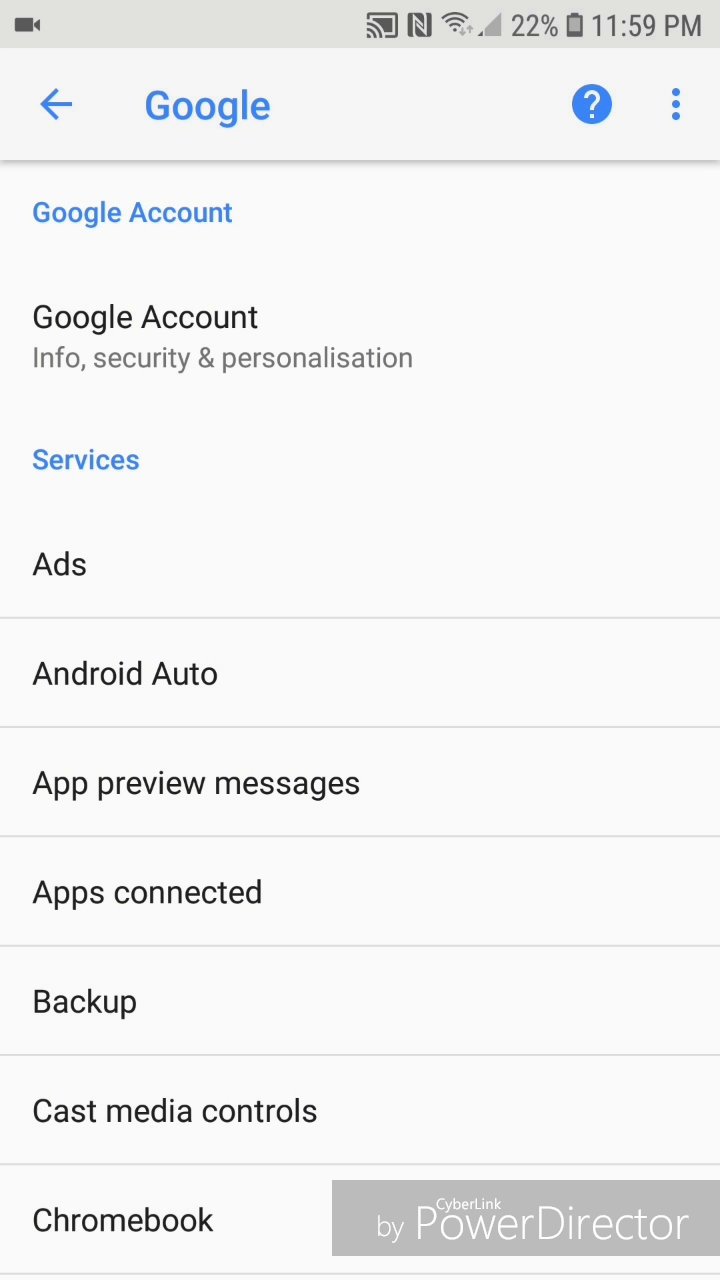
click(56, 104)
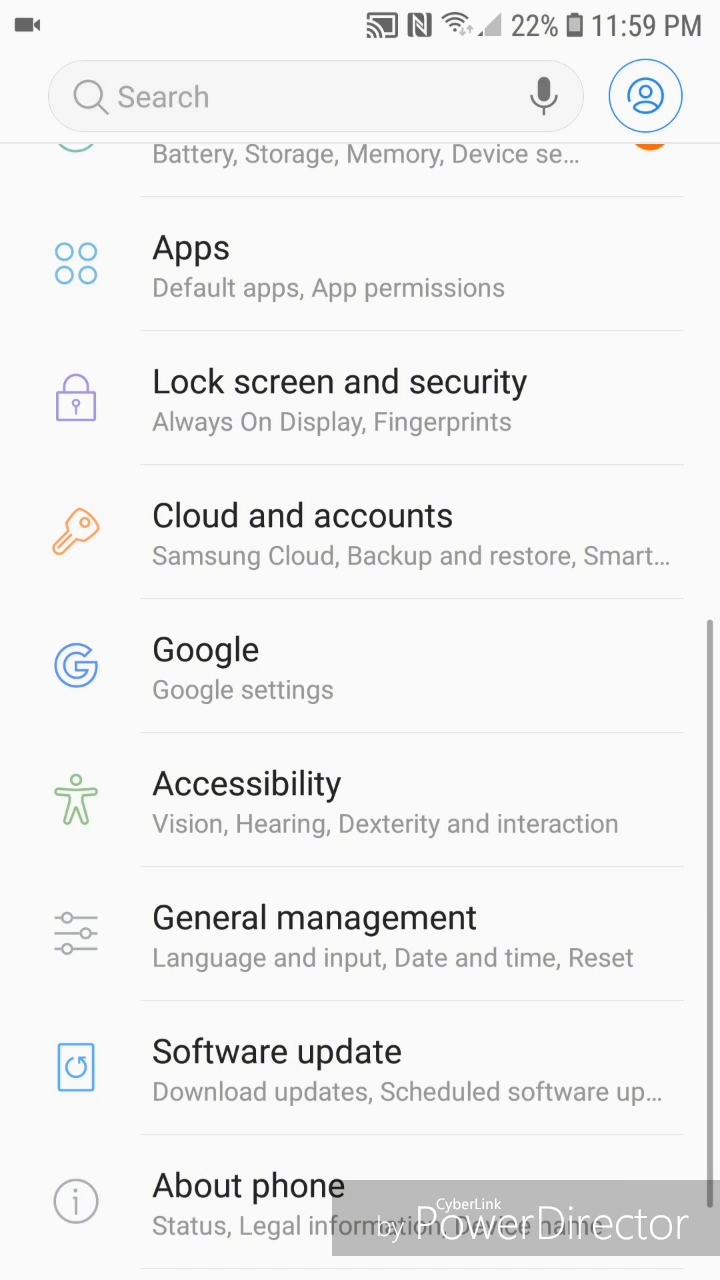